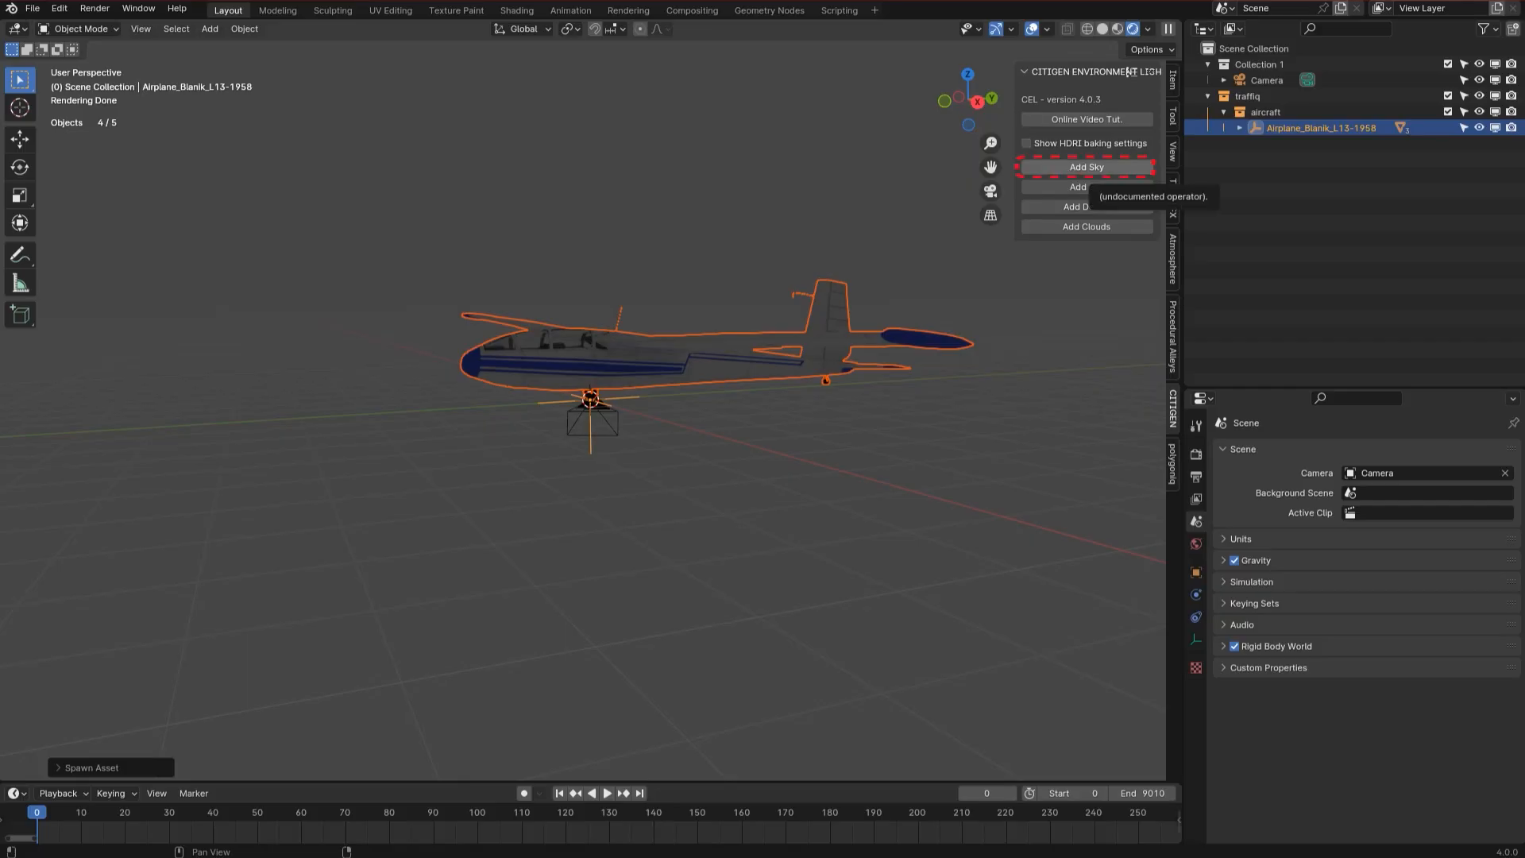
- Add a CITIGEN dynamic sky to the glider scene and remove the desert ground
{"action": "left_click", "coordinate": [1085, 166]}
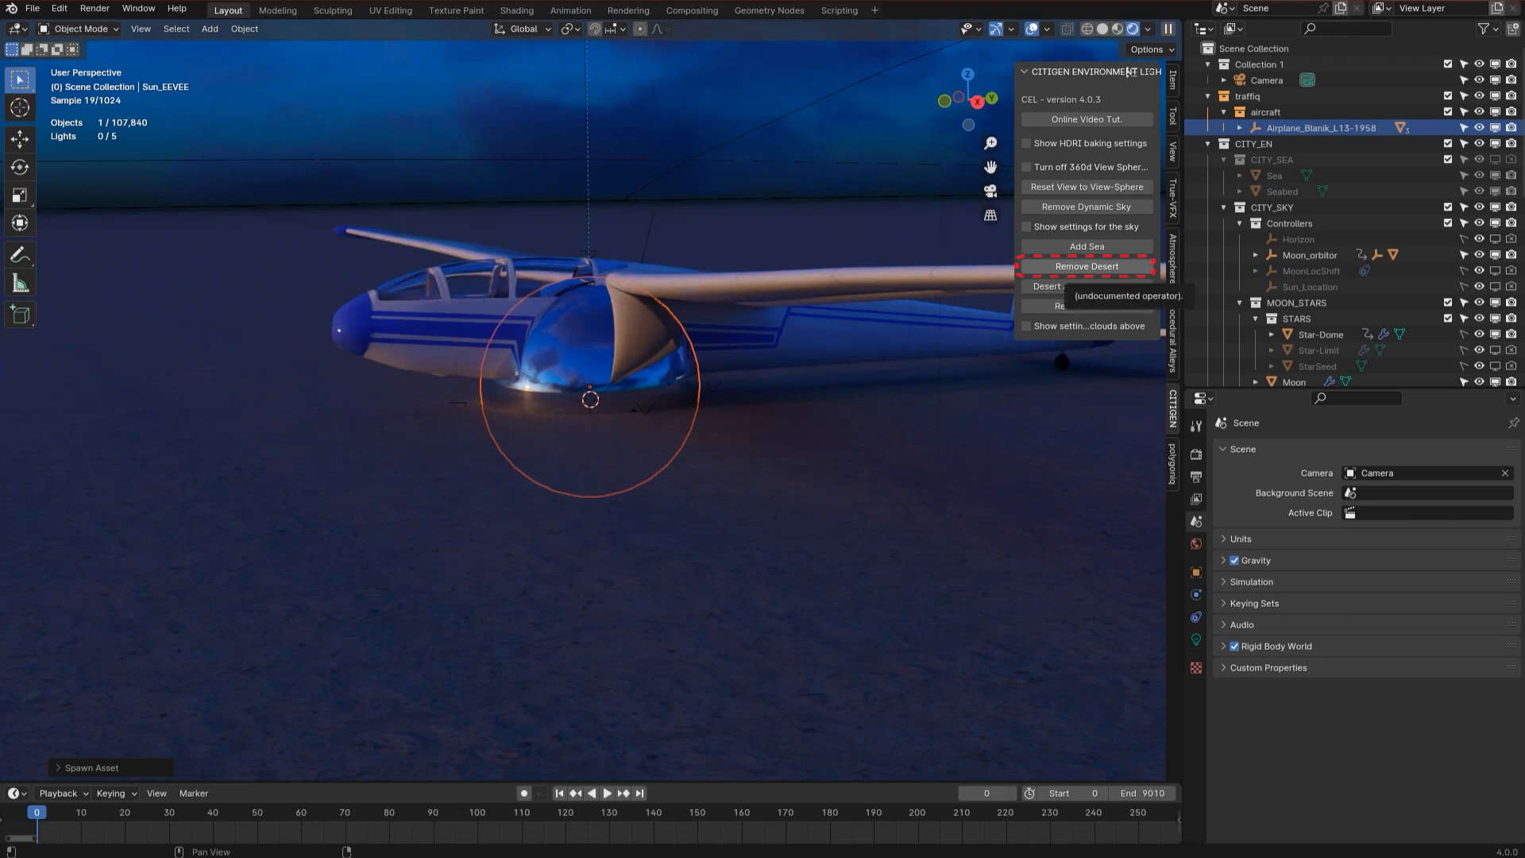
{"action": "left_click", "coordinate": [1084, 267]}
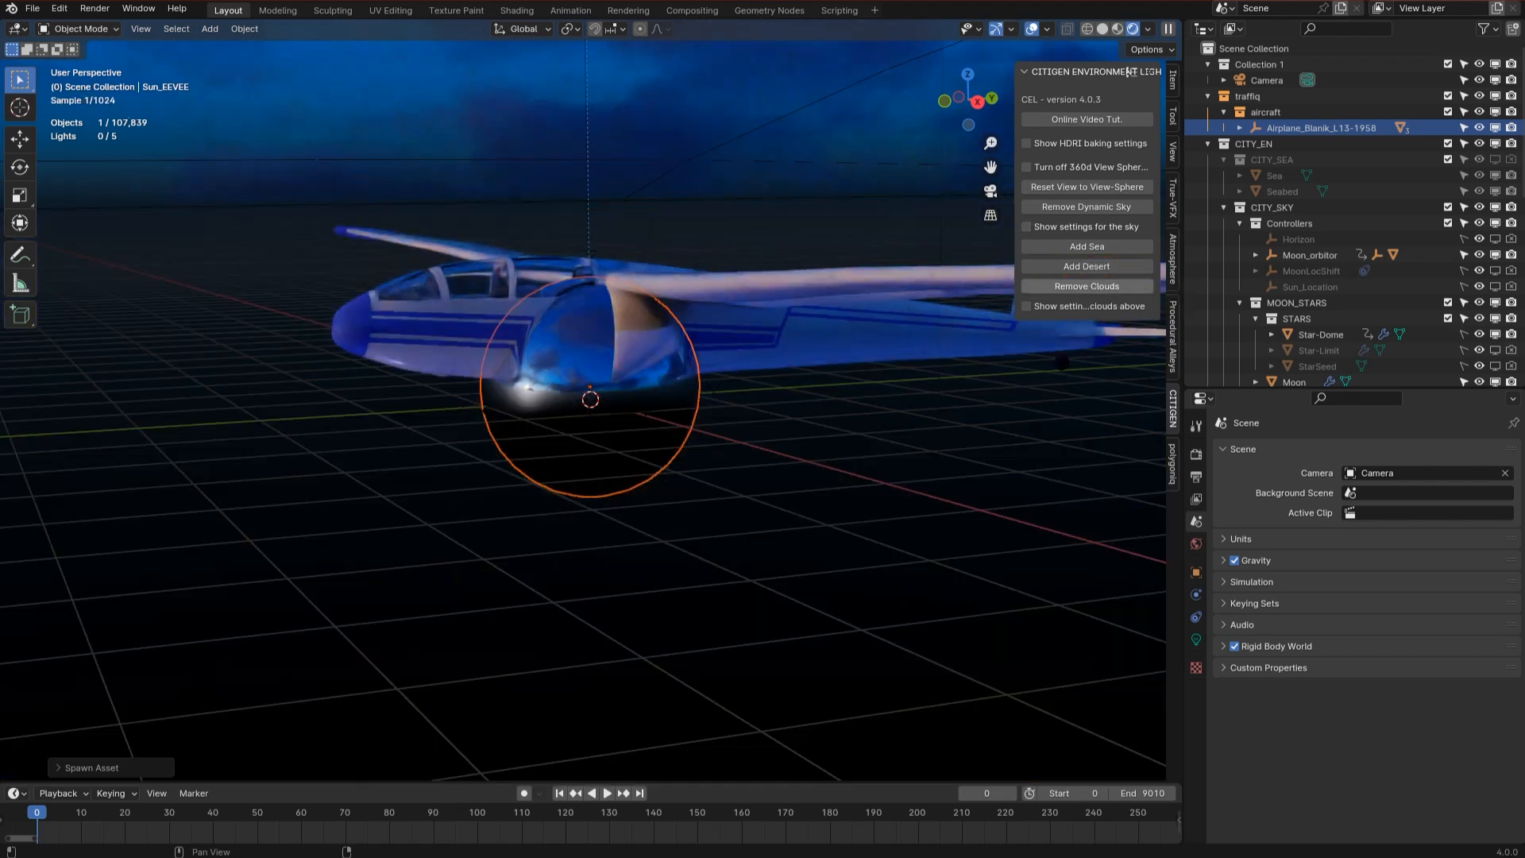
{"action": "mouse_move", "coordinate": [1086, 305]}
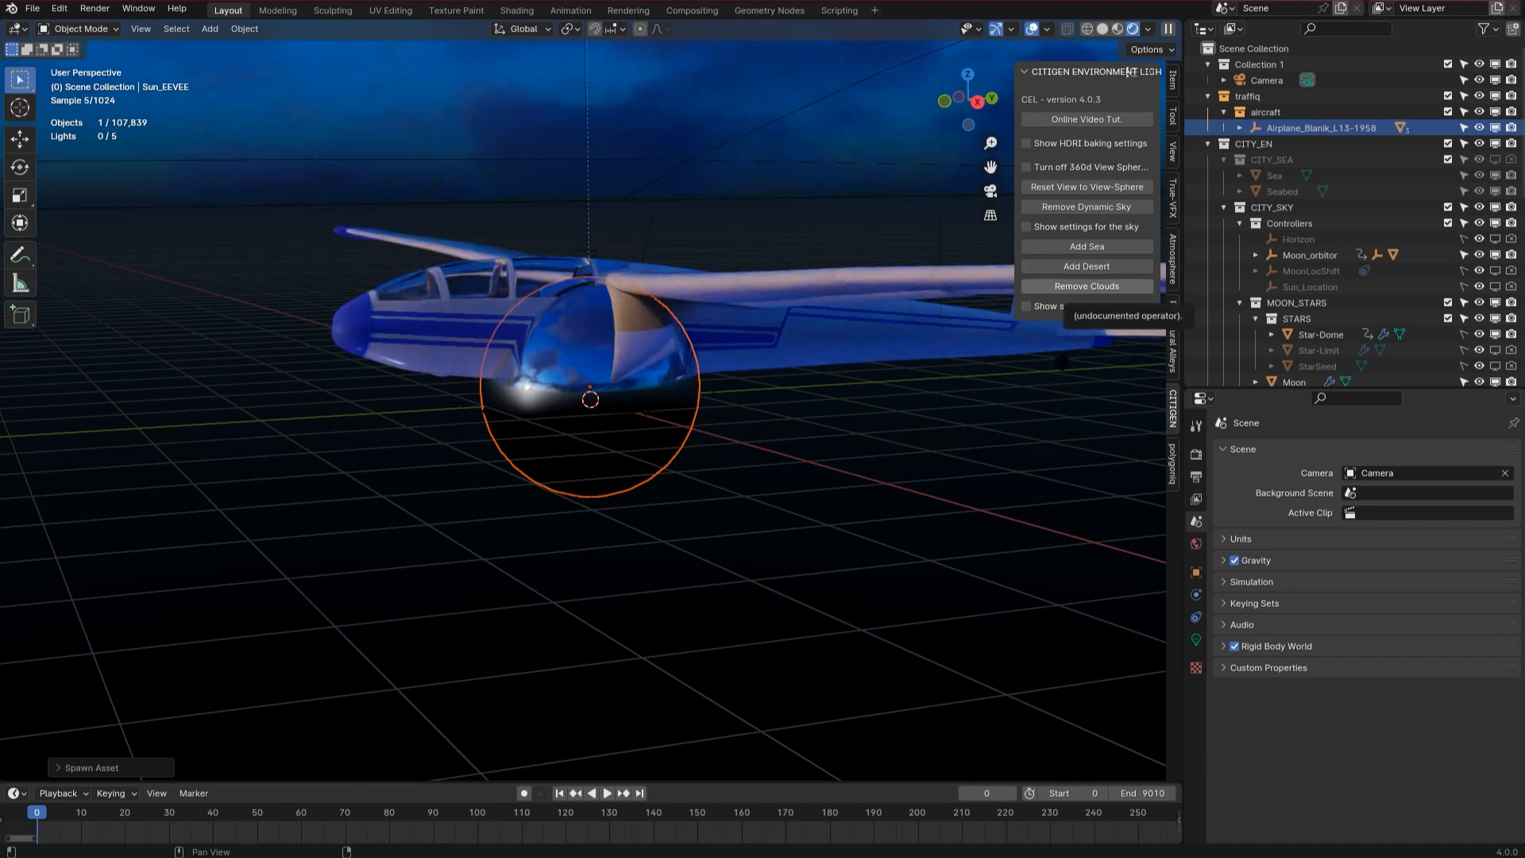
- Turn off the sky's 360-degree view sphere and hide the sky settings
{"action": "left_click", "coordinate": [1087, 286]}
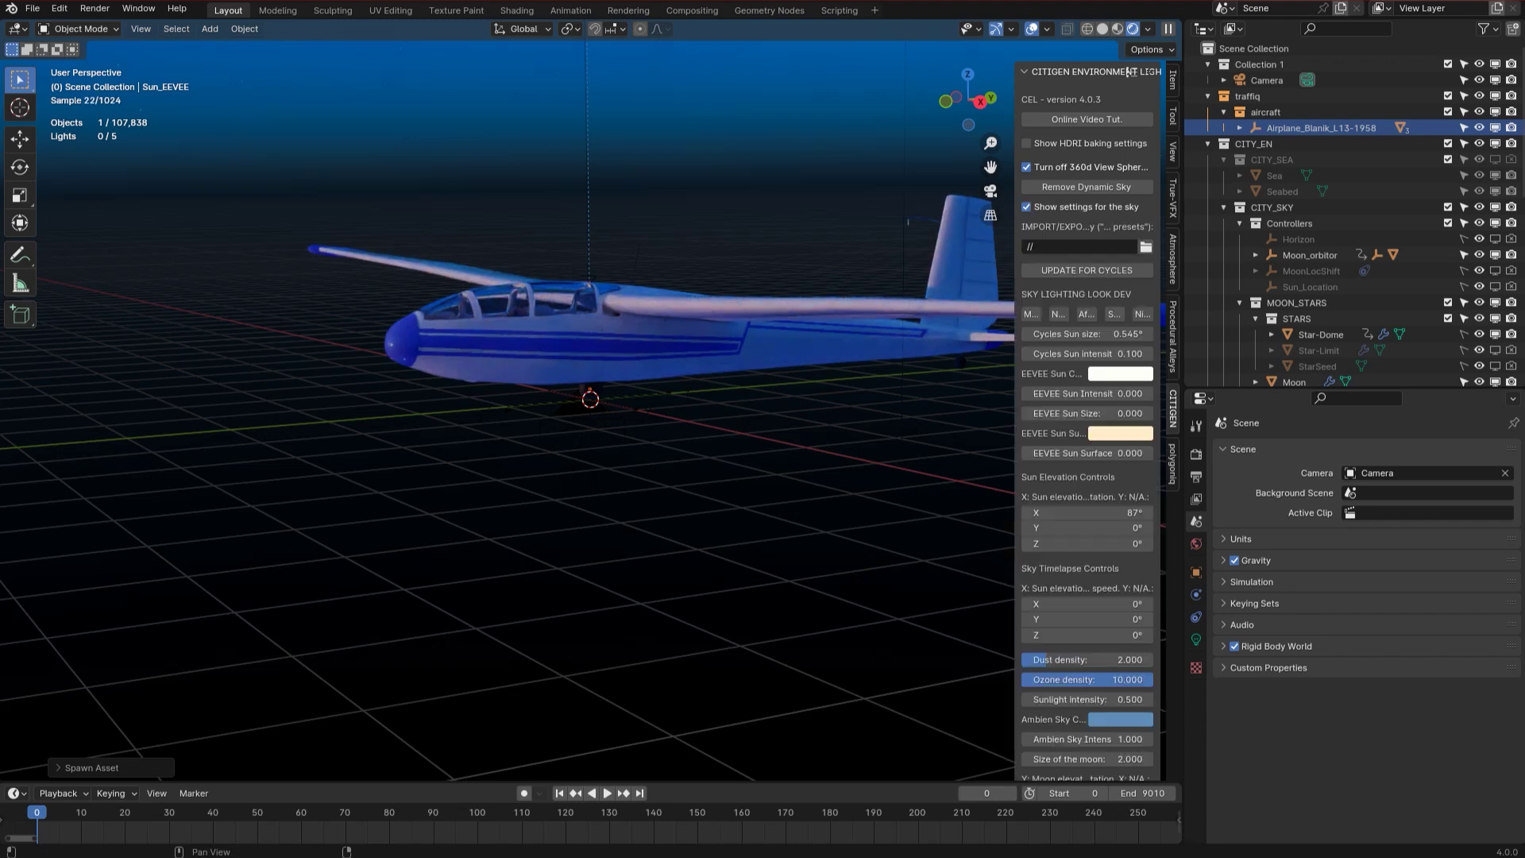
{"action": "left_click", "coordinate": [1026, 207]}
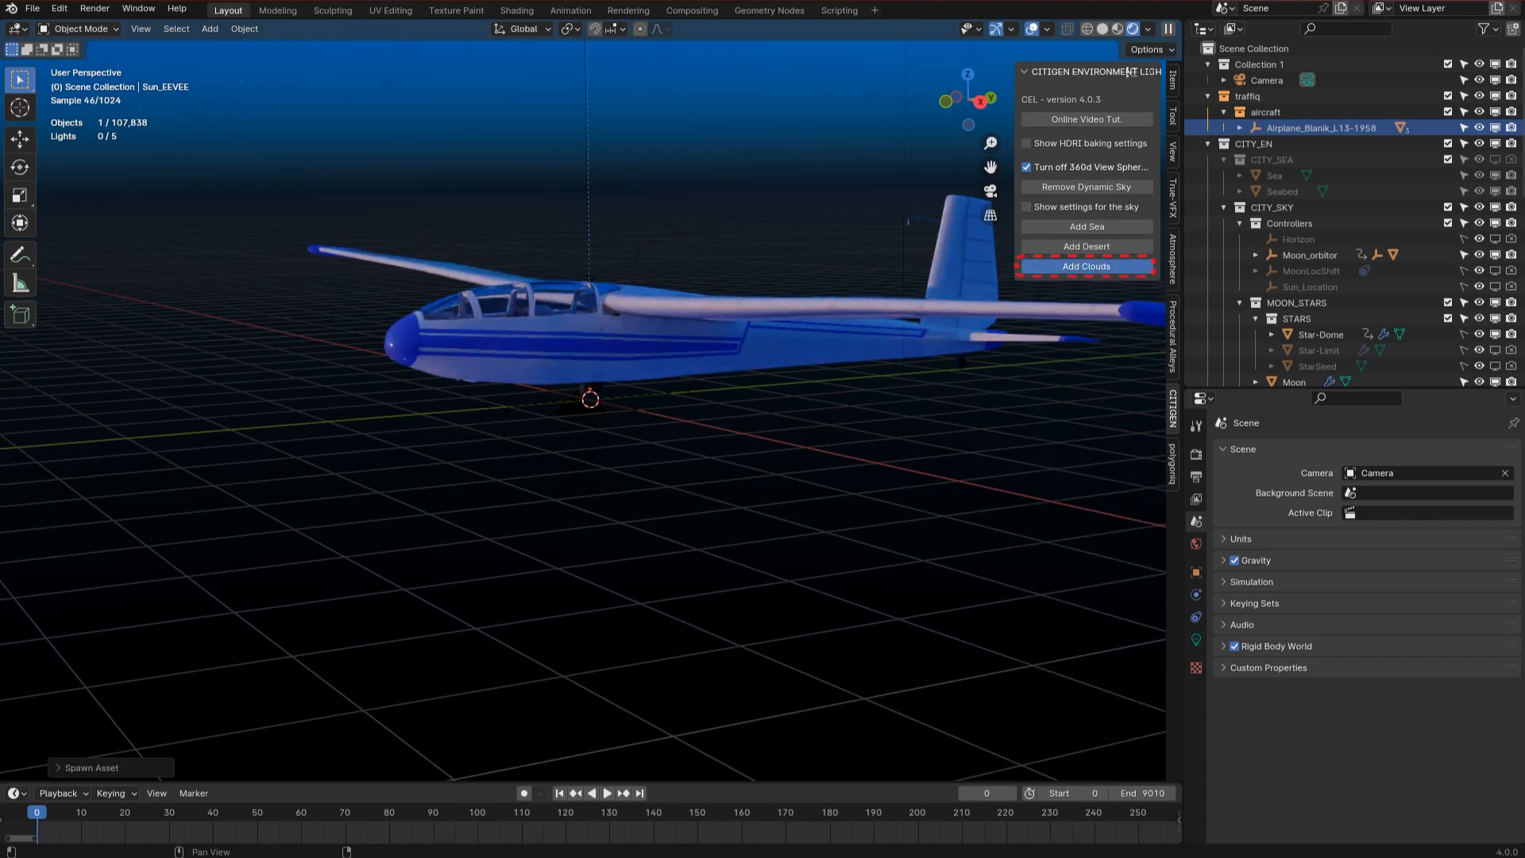
- Add clouds around the glider and reveal their settings to tune height and Y shift
{"action": "left_click", "coordinate": [1087, 265]}
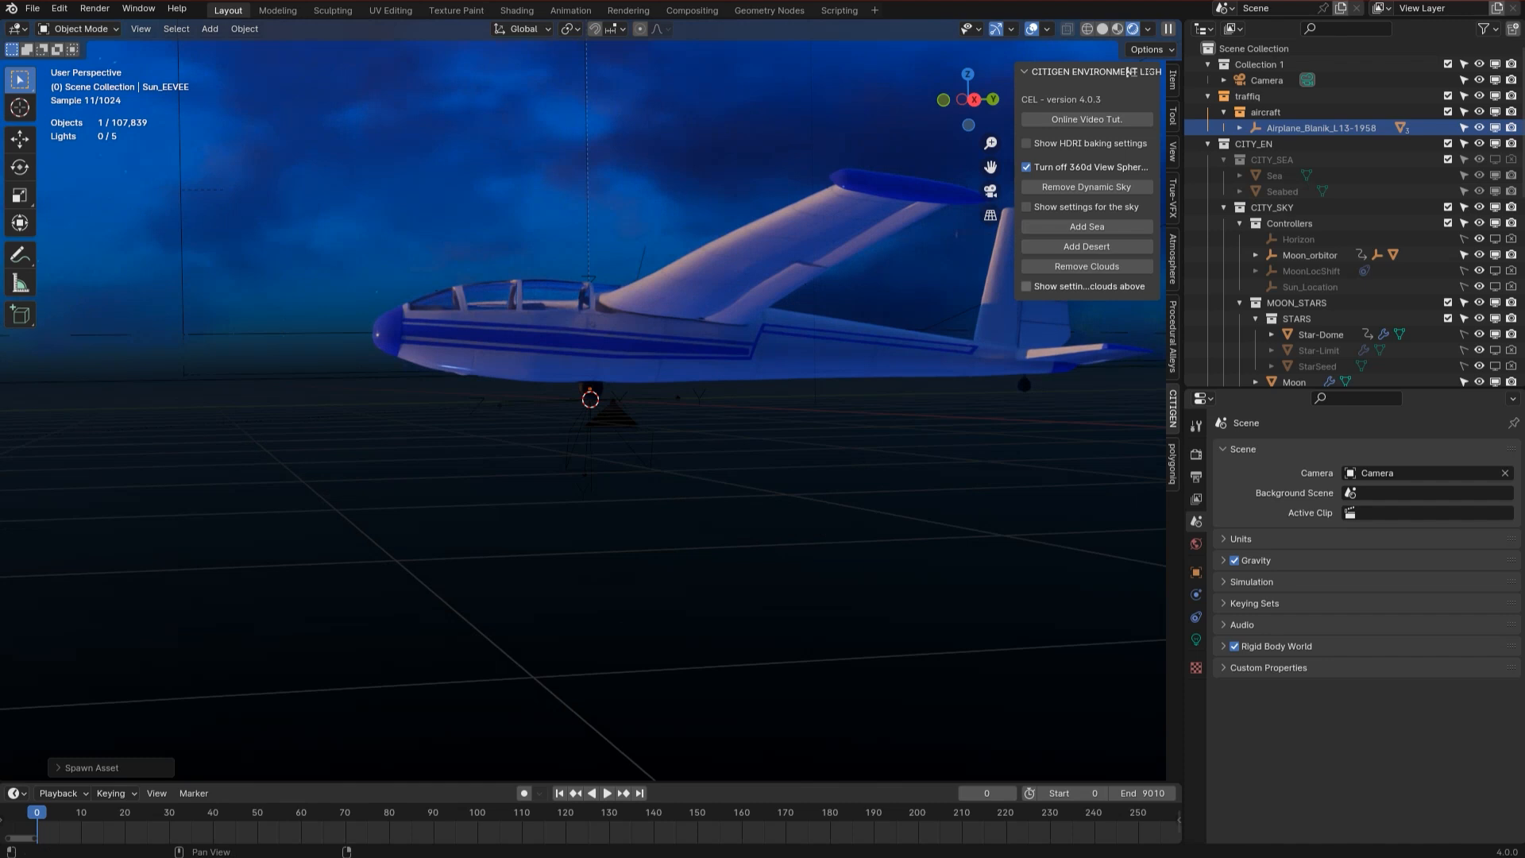
{"action": "left_click", "coordinate": [1024, 286]}
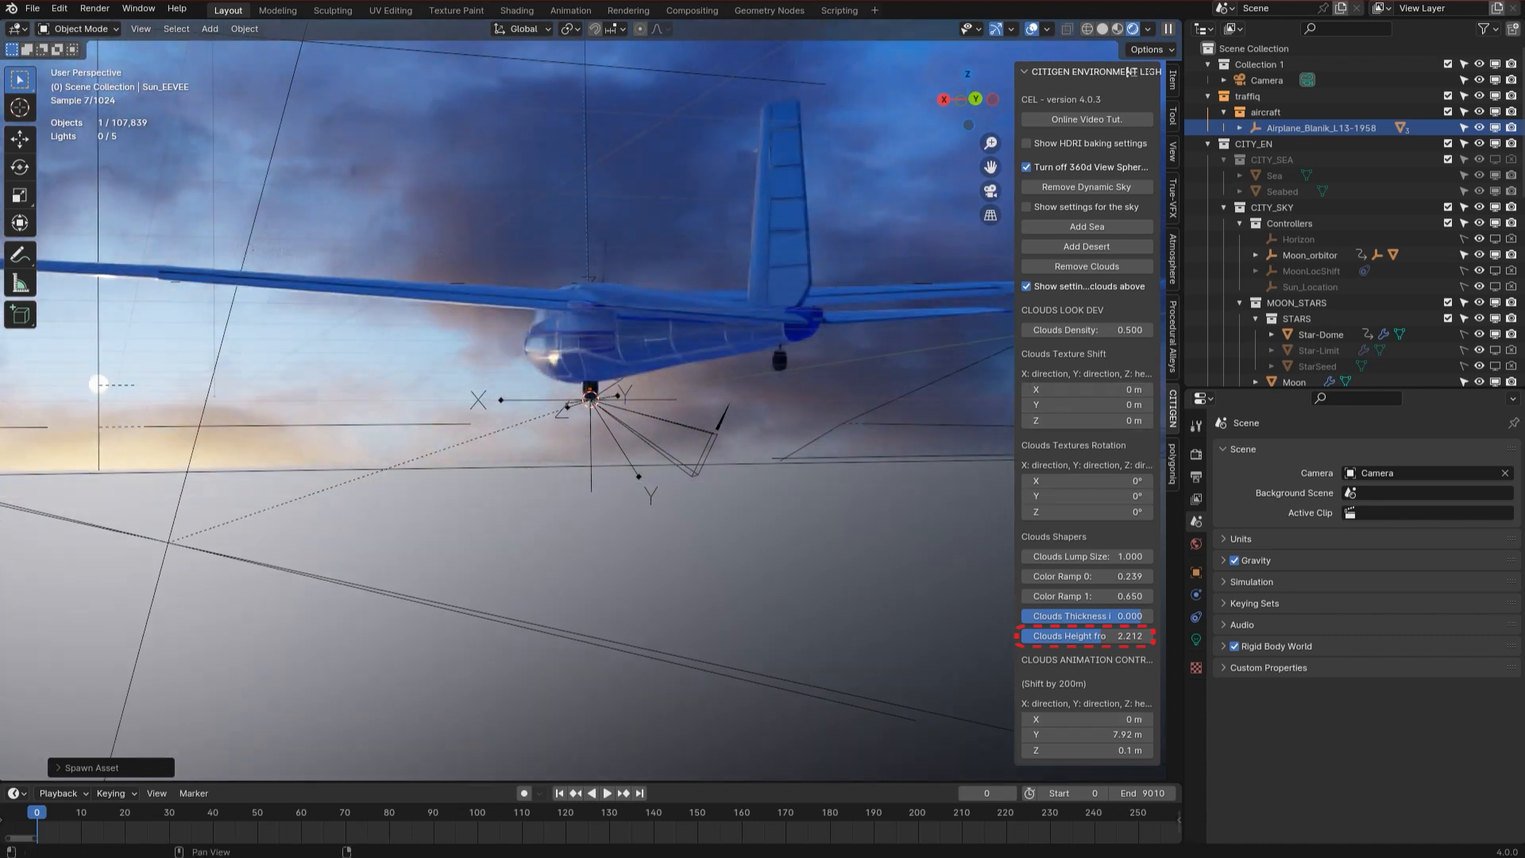
{"action": "mouse_move", "coordinate": [1080, 636]}
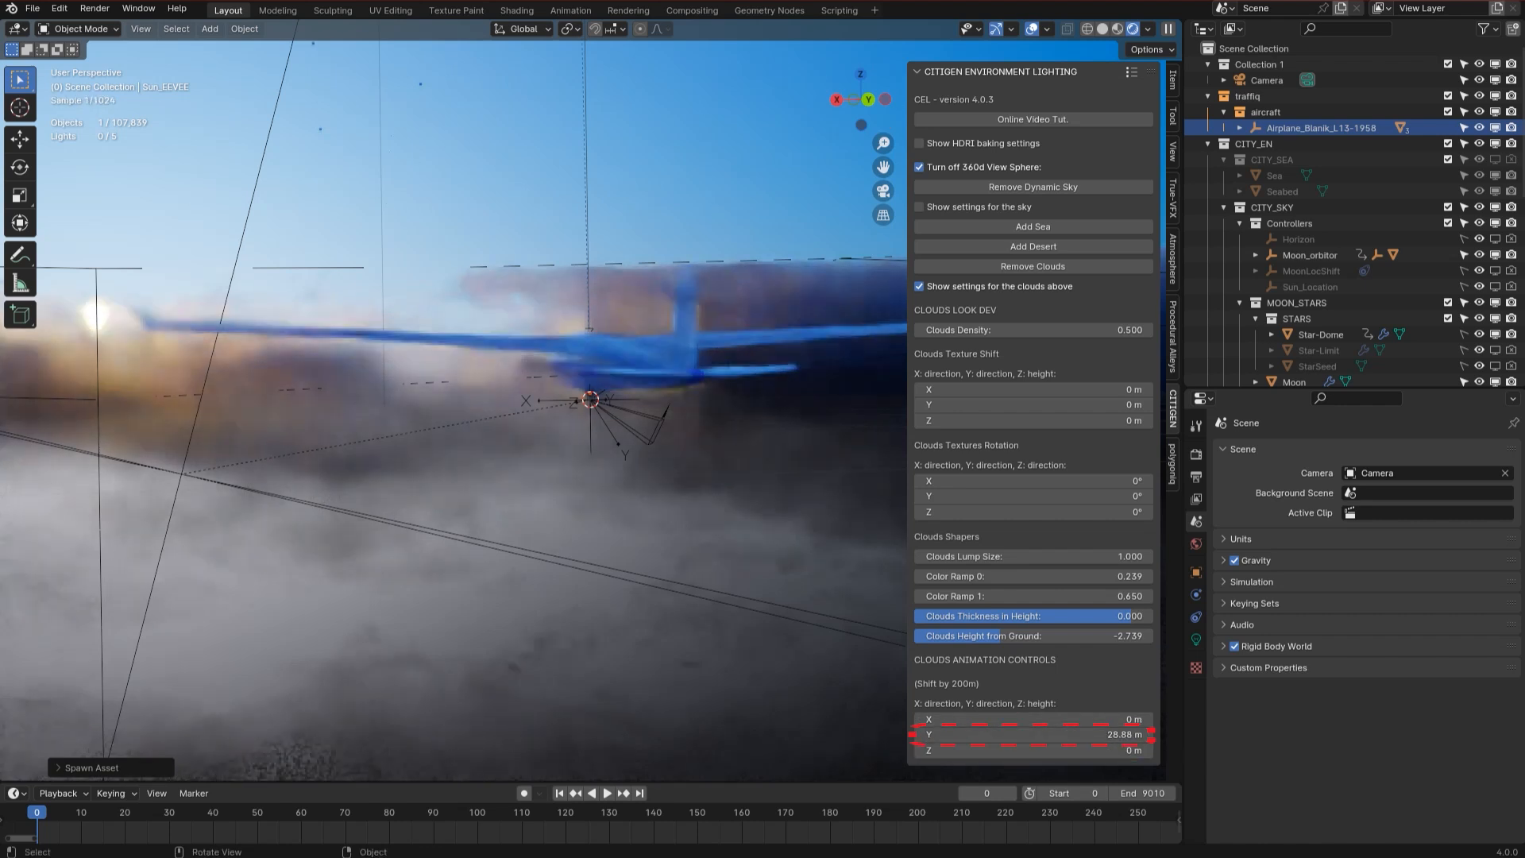
- Play the timeline to watch the clouds drift past the glider, then stop playback
{"action": "left_click", "coordinate": [605, 793]}
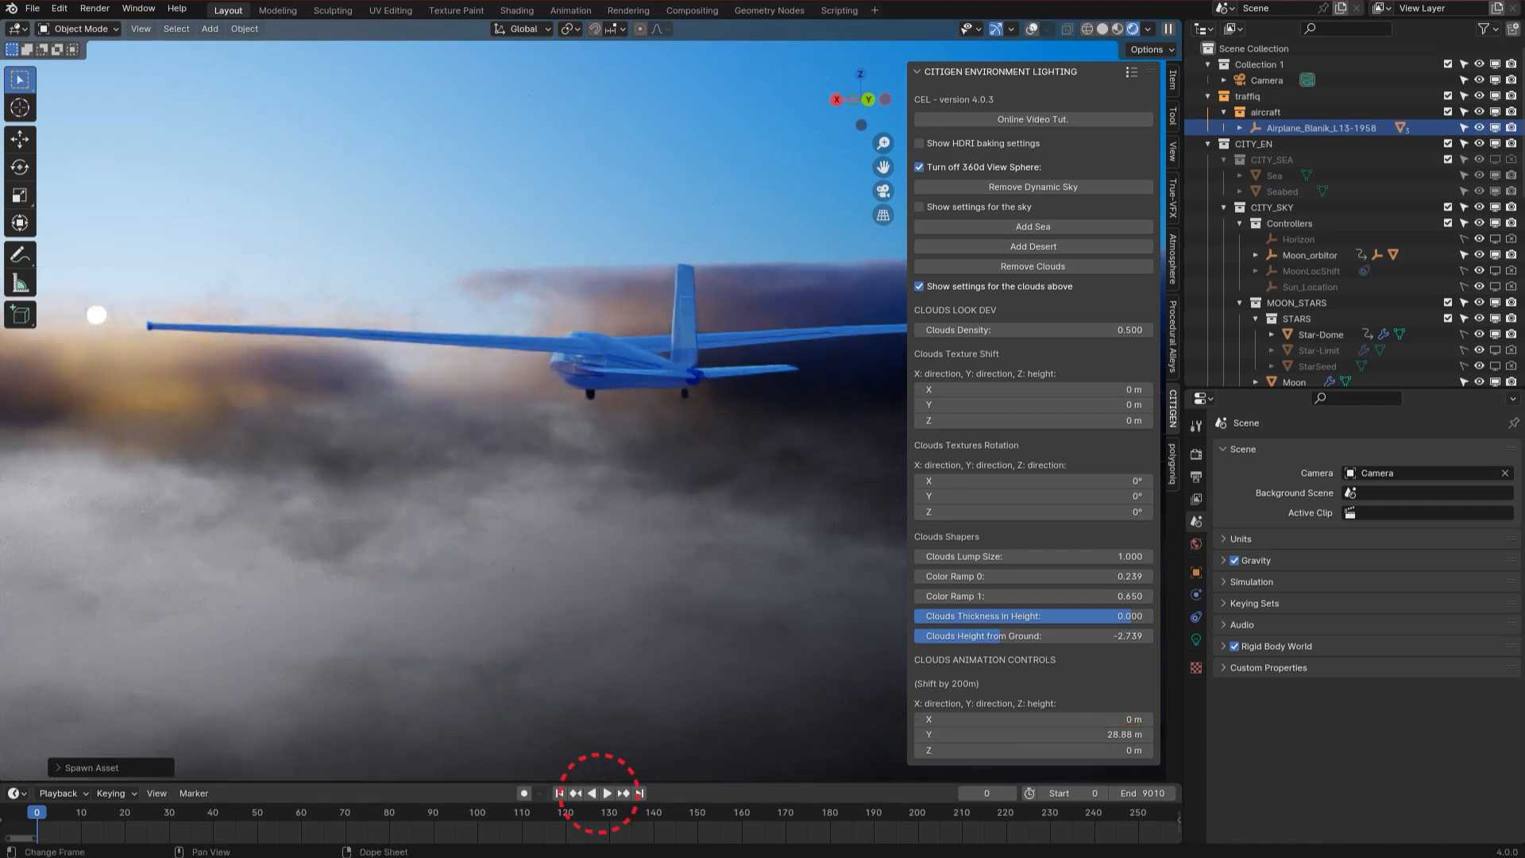
{"action": "left_click", "coordinate": [605, 793]}
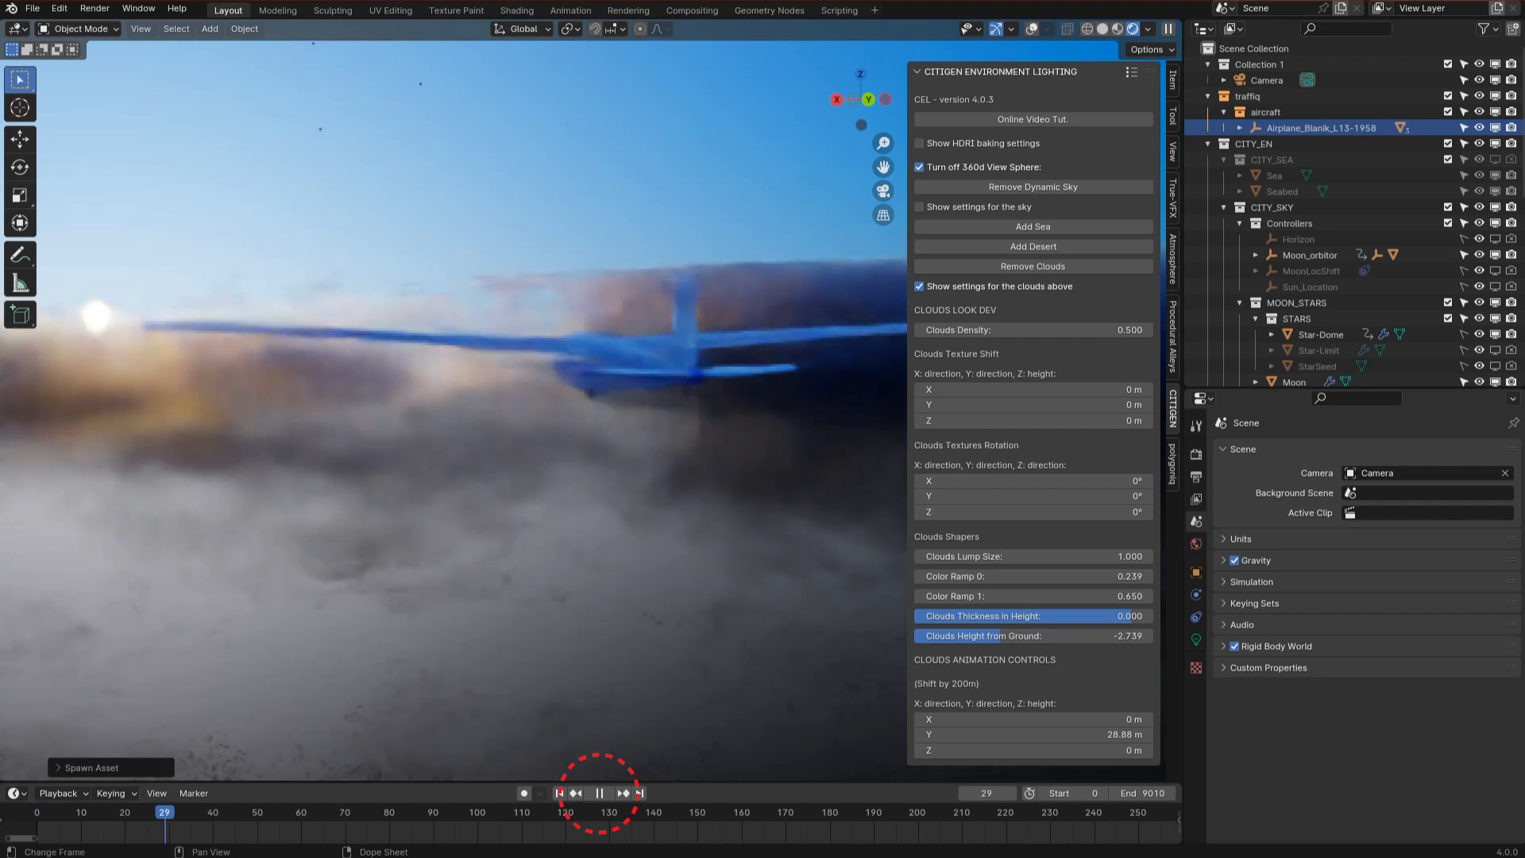
{"action": "left_click", "coordinate": [599, 793]}
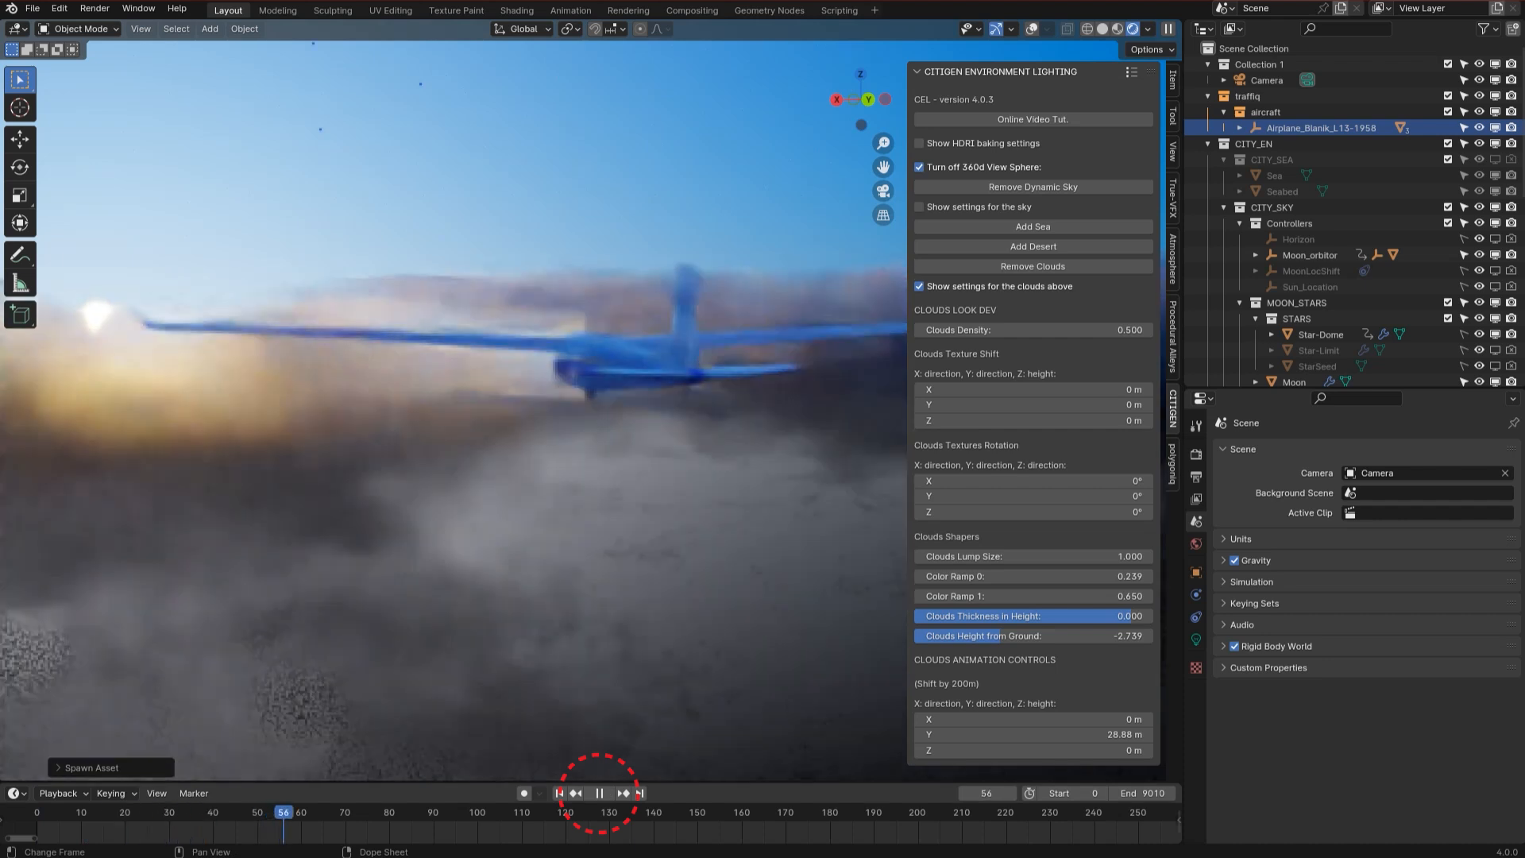
{"action": "left_click", "coordinate": [599, 793]}
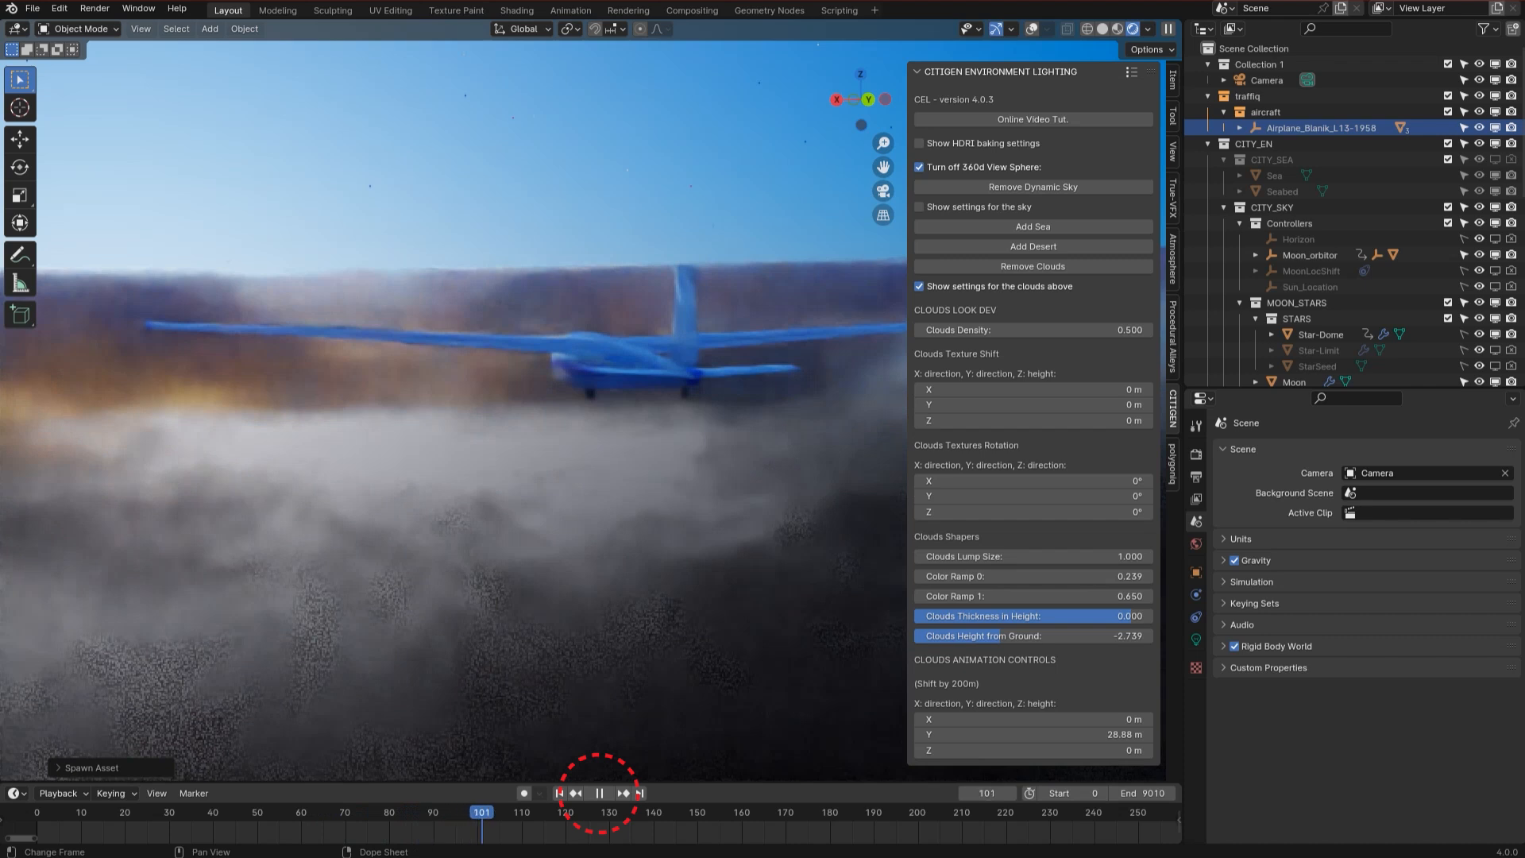
{"action": "left_click", "coordinate": [601, 792]}
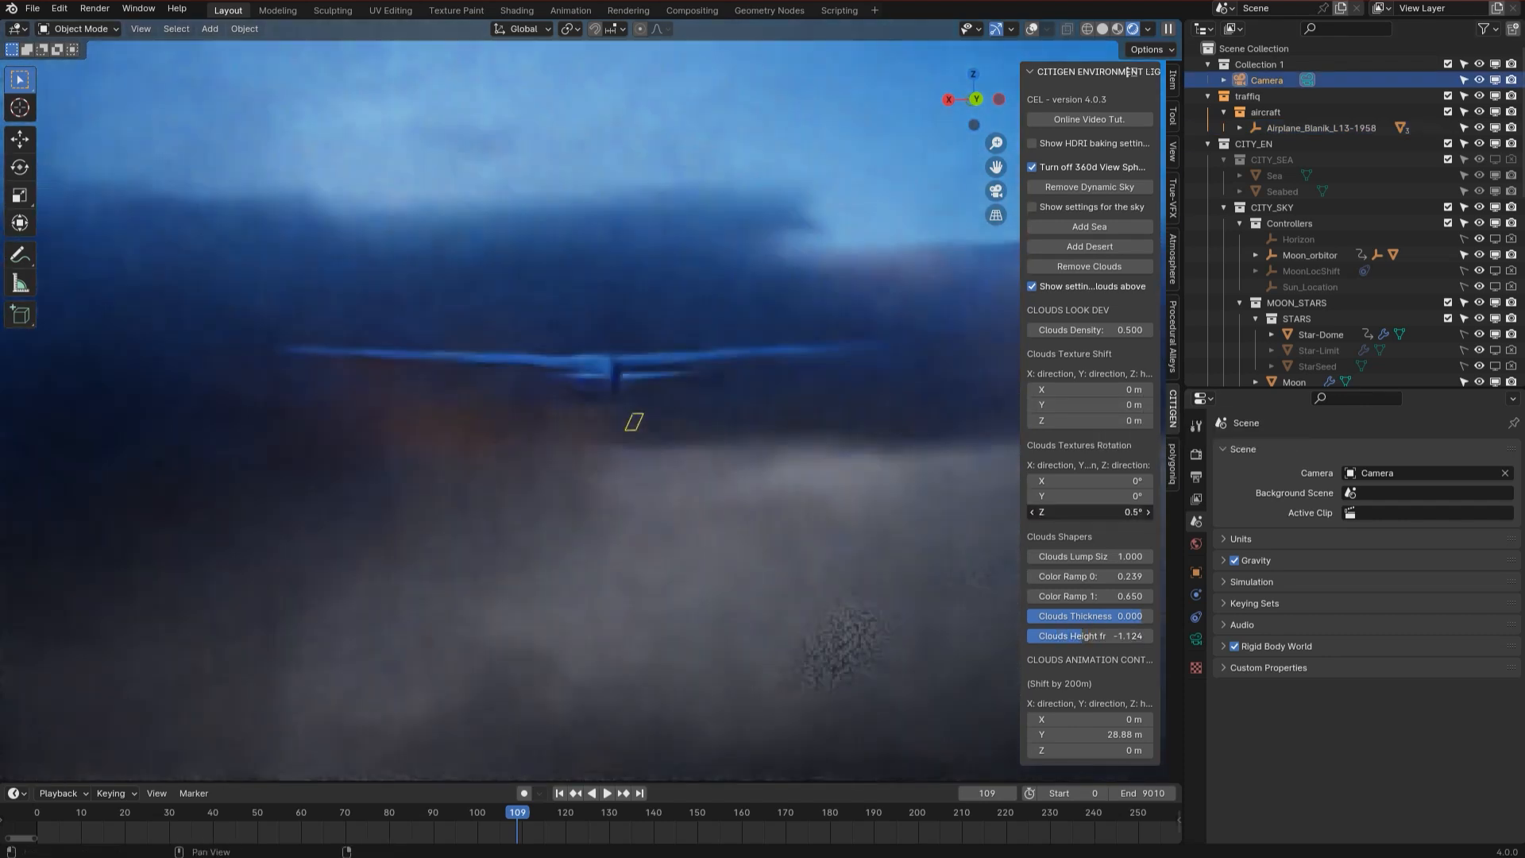
- Select the scene camera and set its far Clip End distance to 1000000
{"action": "left_click", "coordinate": [606, 793]}
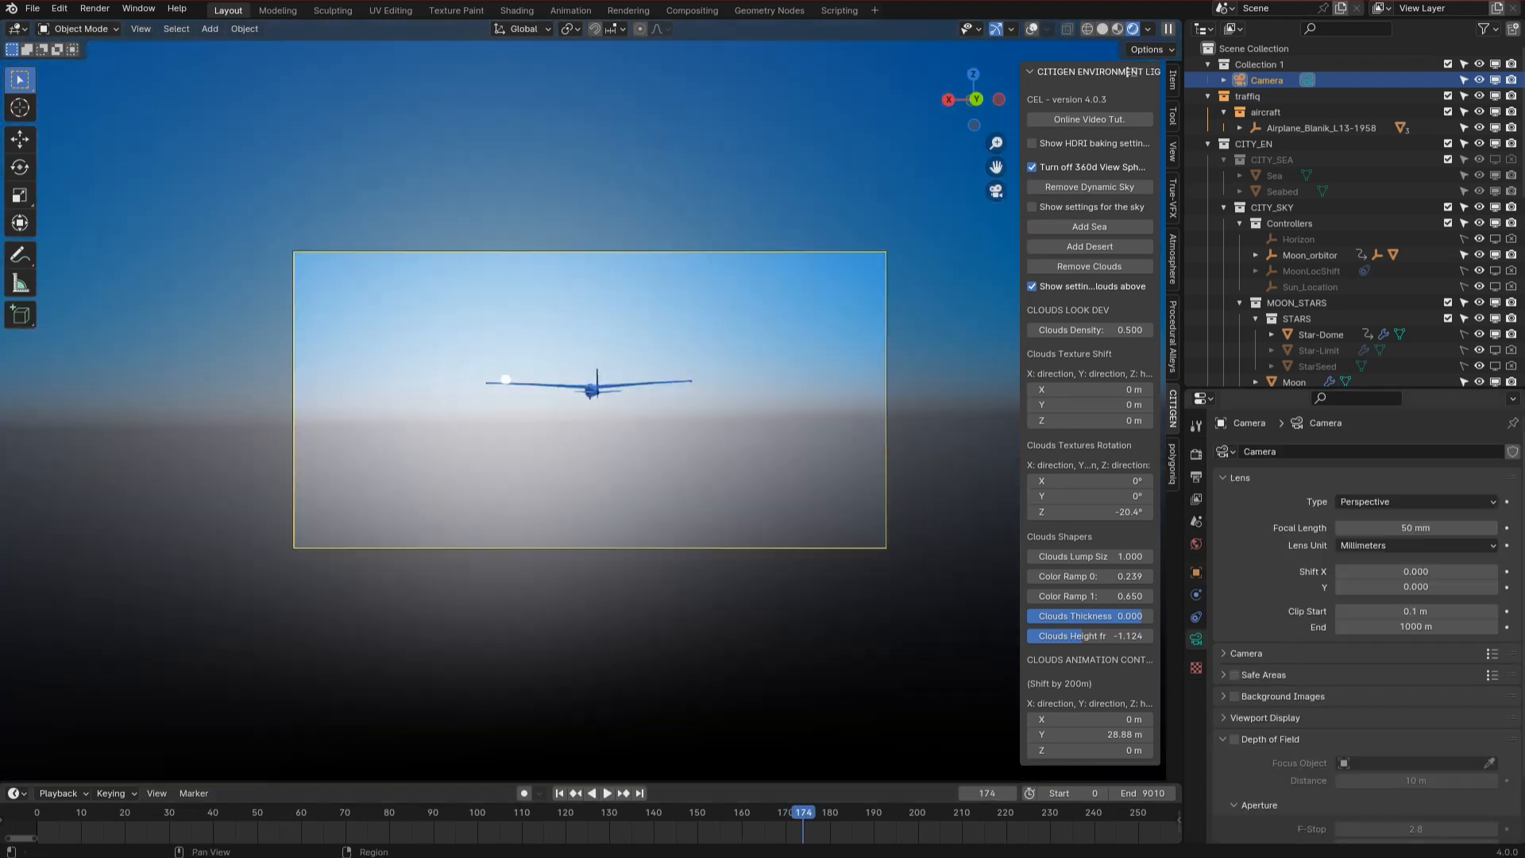
{"action": "double_click", "coordinate": [1416, 625]}
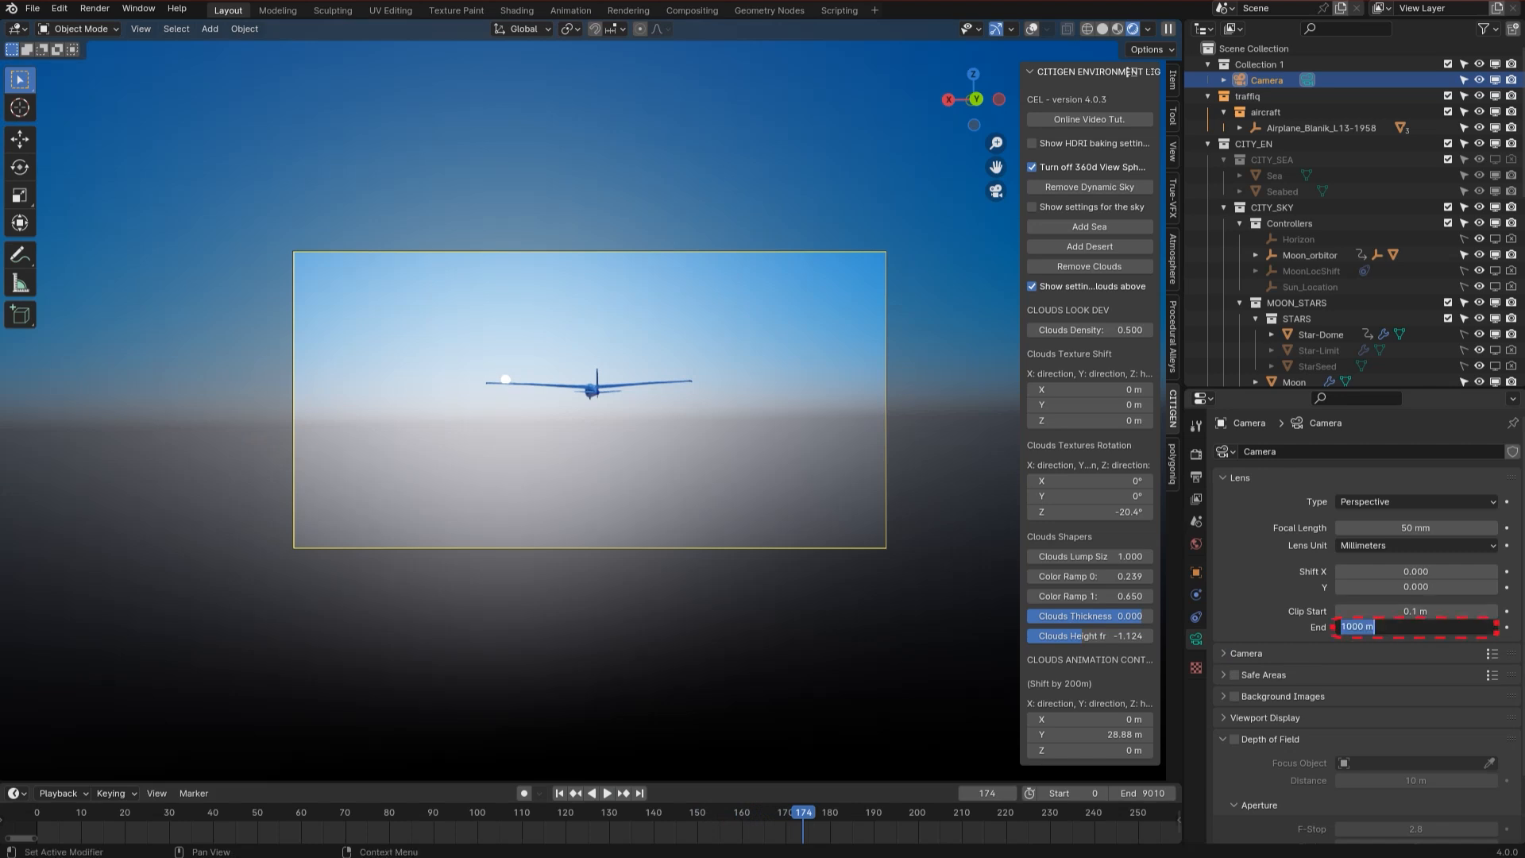
{"action": "type", "text": "1000000"}
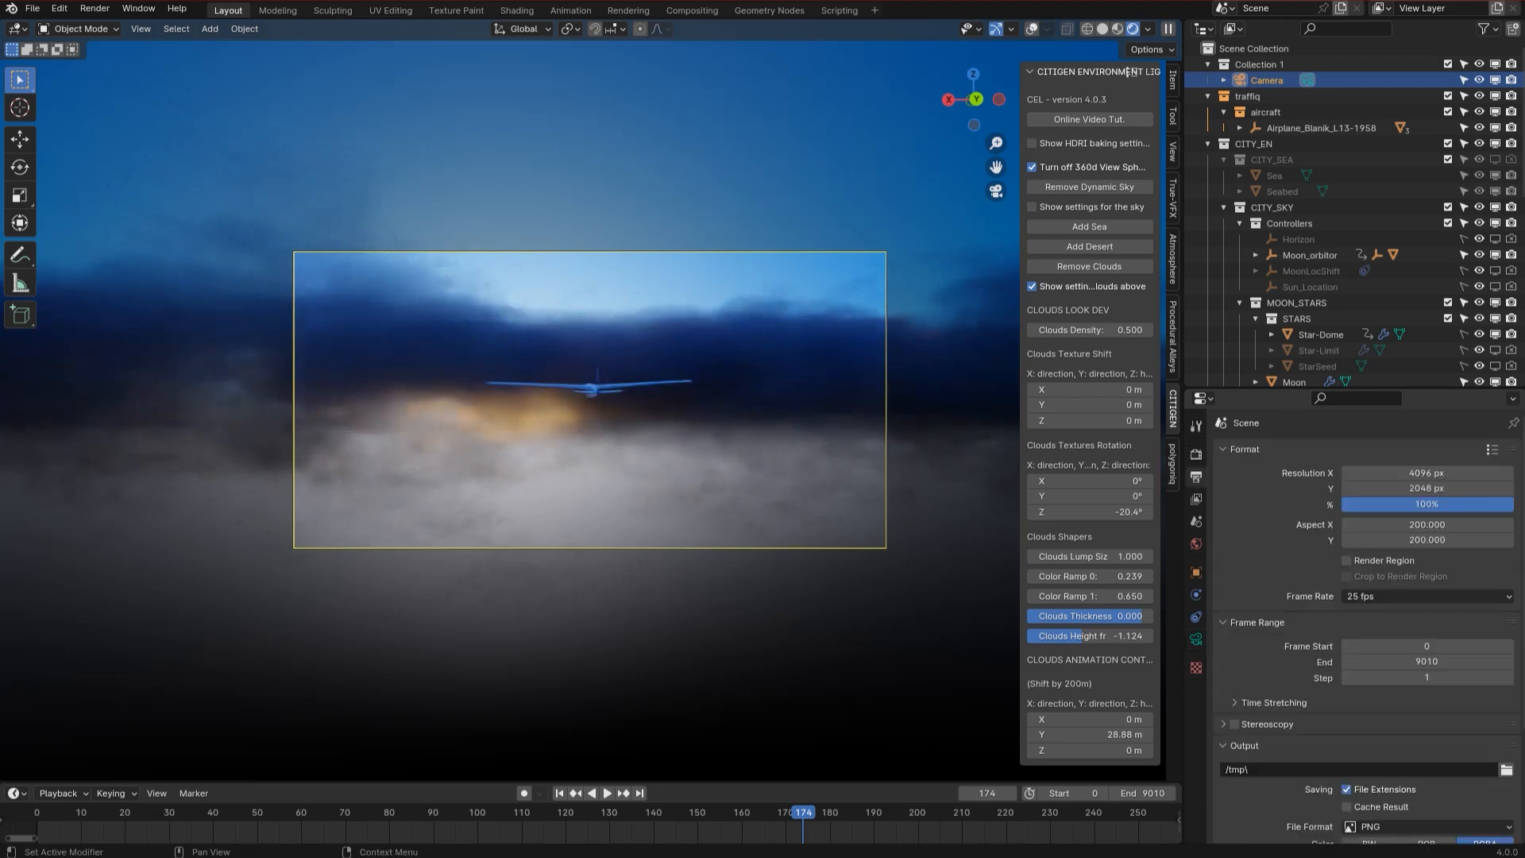
- Choose a preset output resolution, launch the glider render and move its window aside
{"action": "left_click", "coordinate": [1489, 449]}
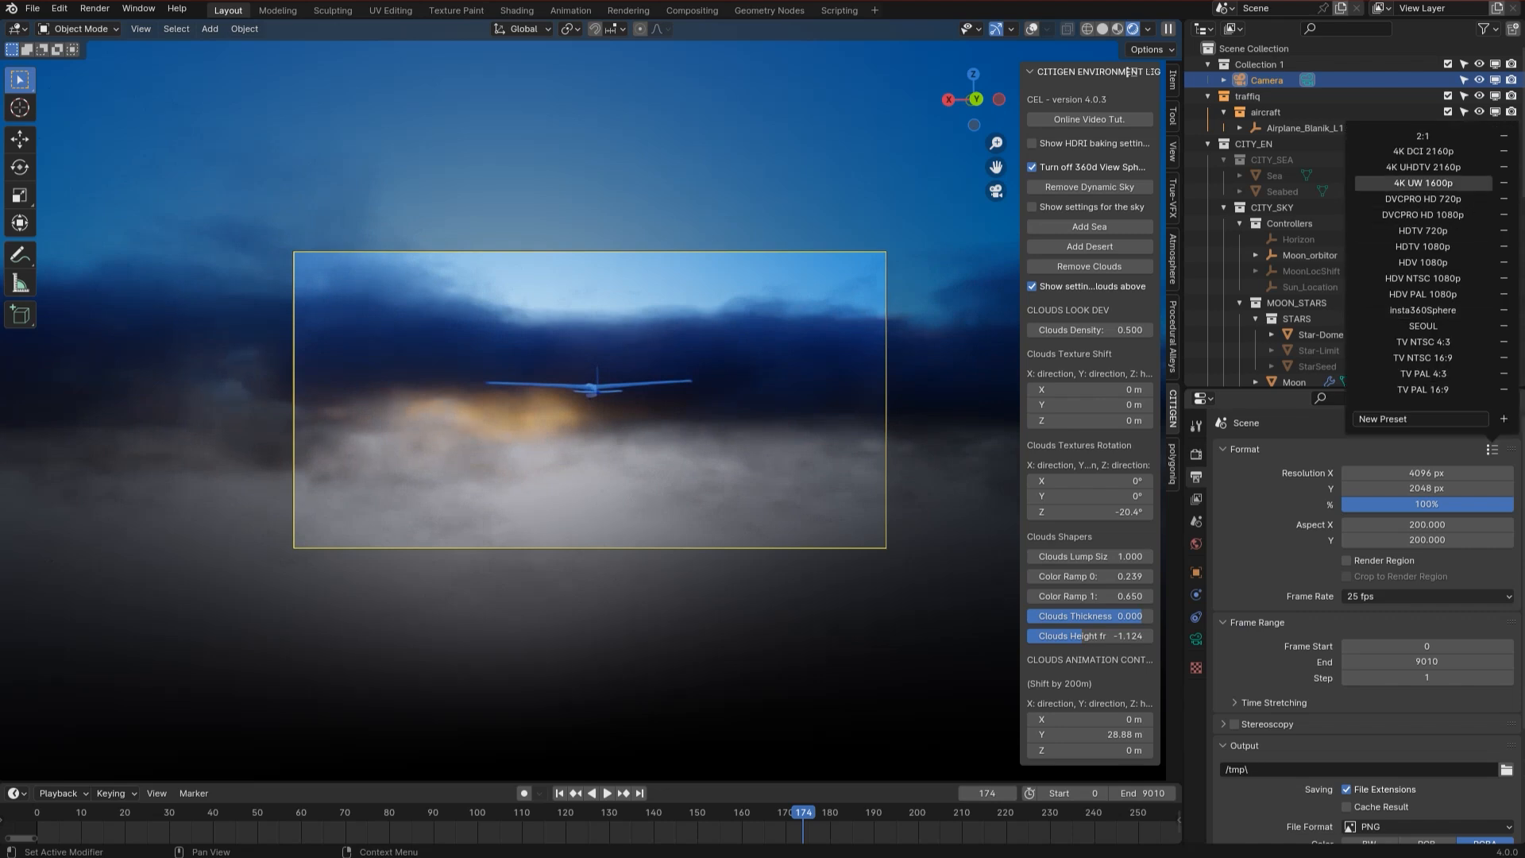
{"action": "left_click", "coordinate": [1421, 214]}
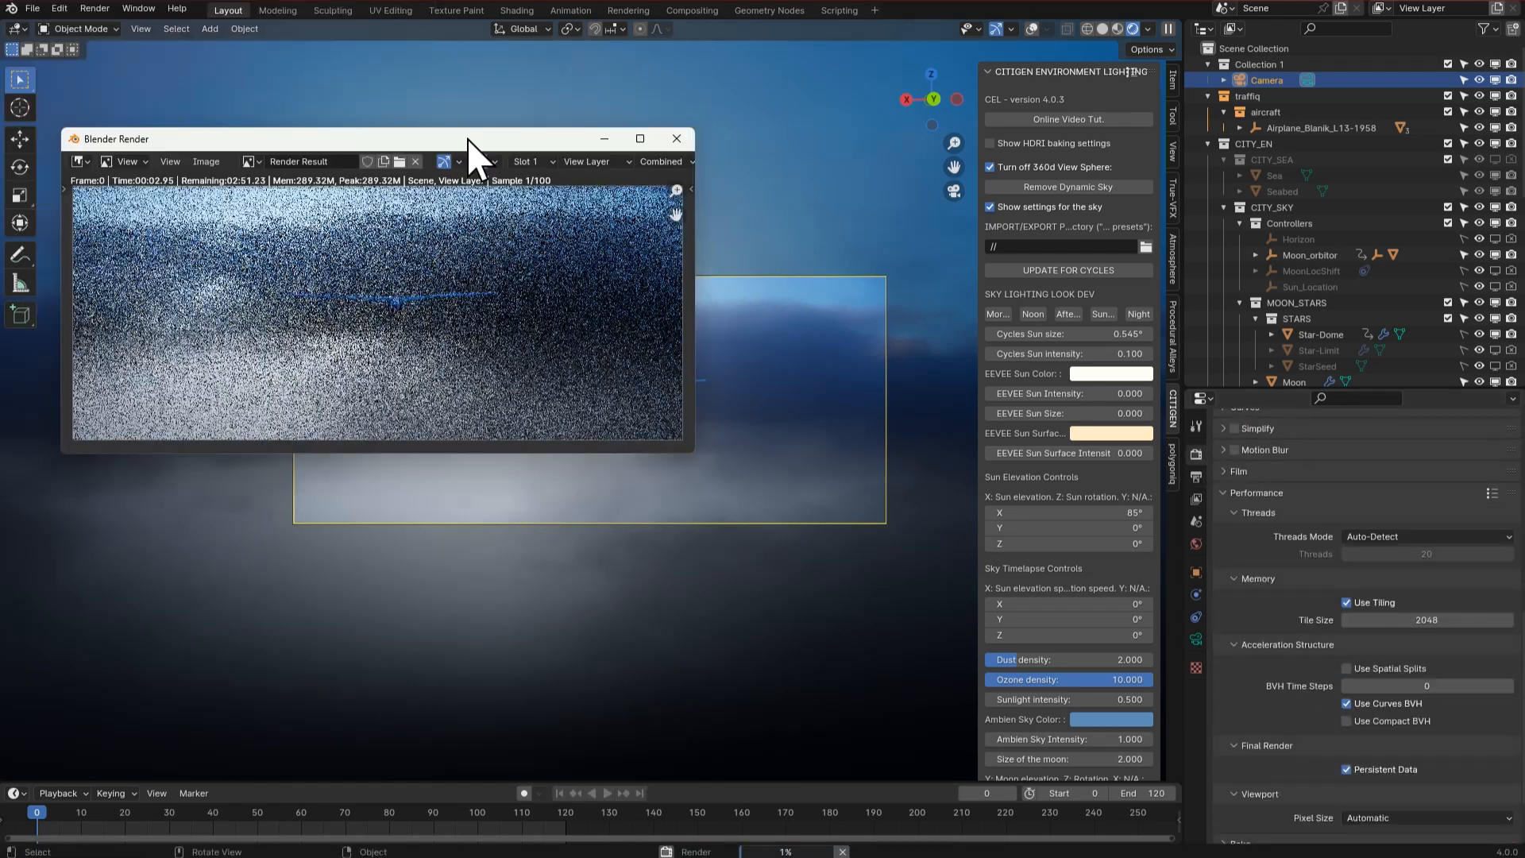
{"action": "left_click", "coordinate": [676, 138]}
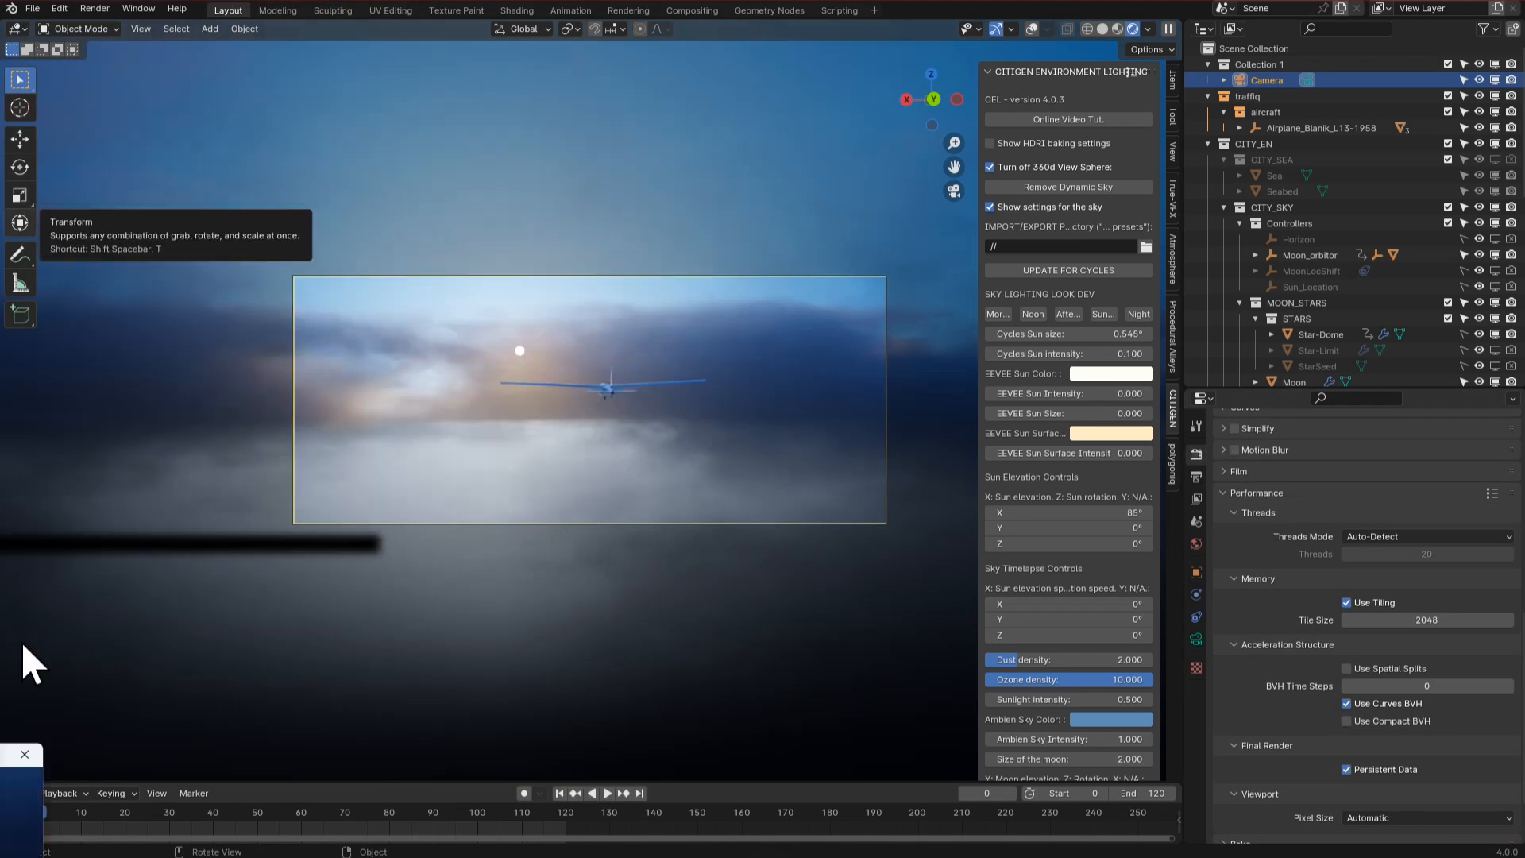